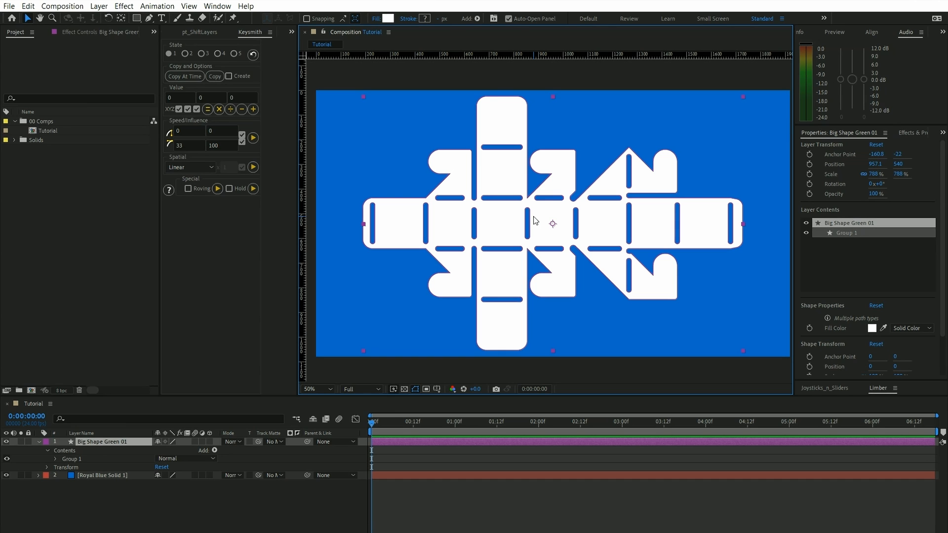
mouse_move(344, 126)
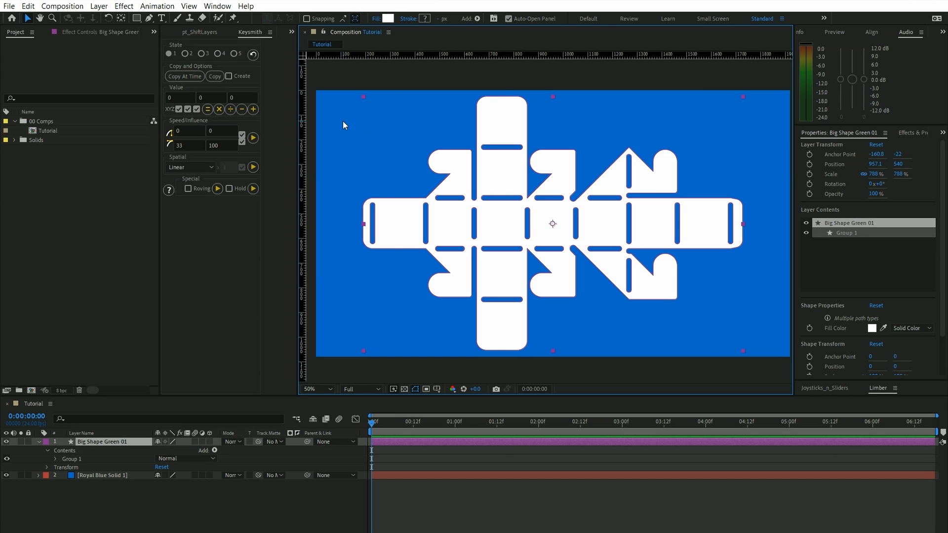
Step: Turn on View > Show Guides so the grid marks the panel edges of the box net
left_click(188, 6)
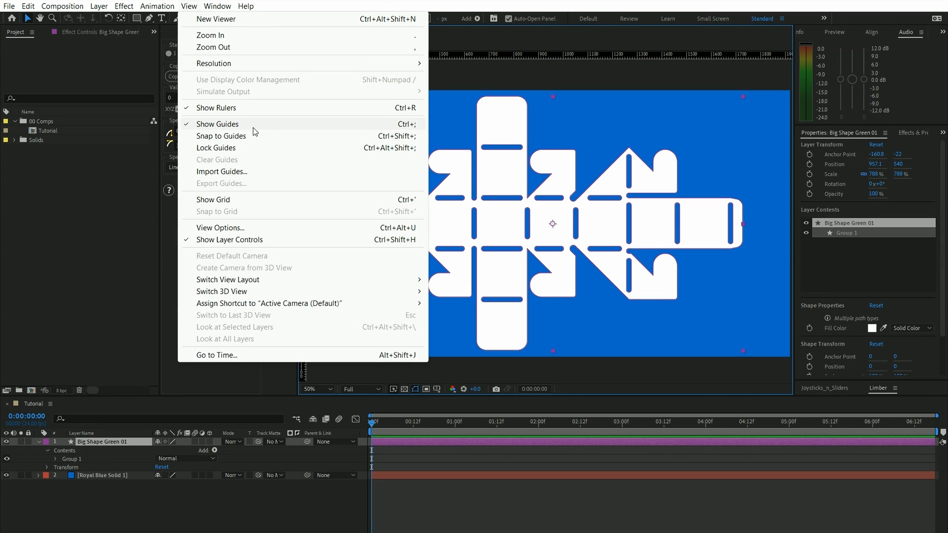
left_click(210, 34)
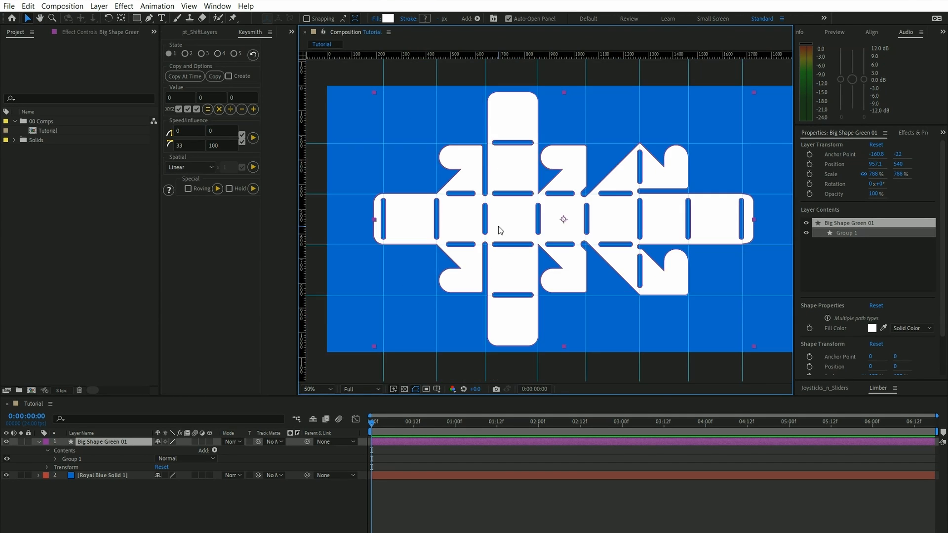
Step: Collapse the shape layer's properties and magnify the viewer to 200% on the central panels
left_click(47, 442)
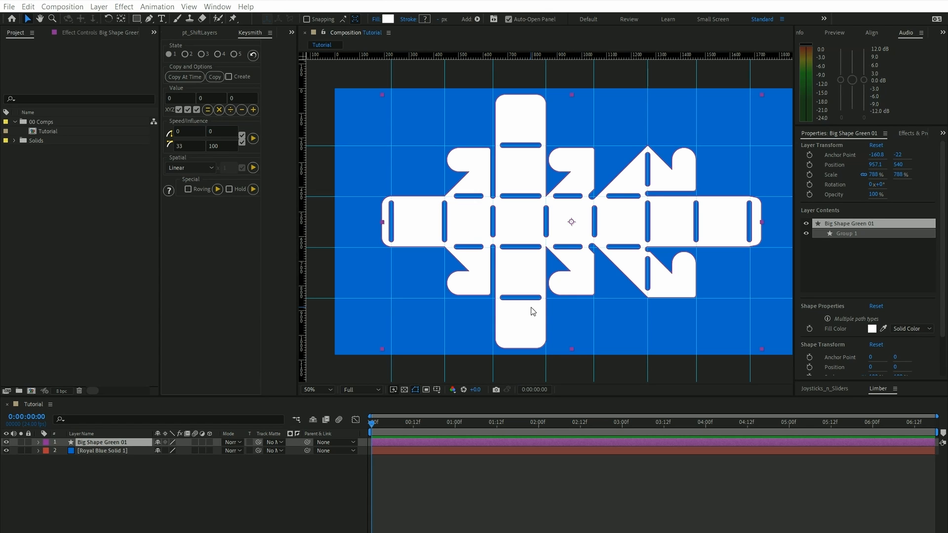
left_click(314, 389)
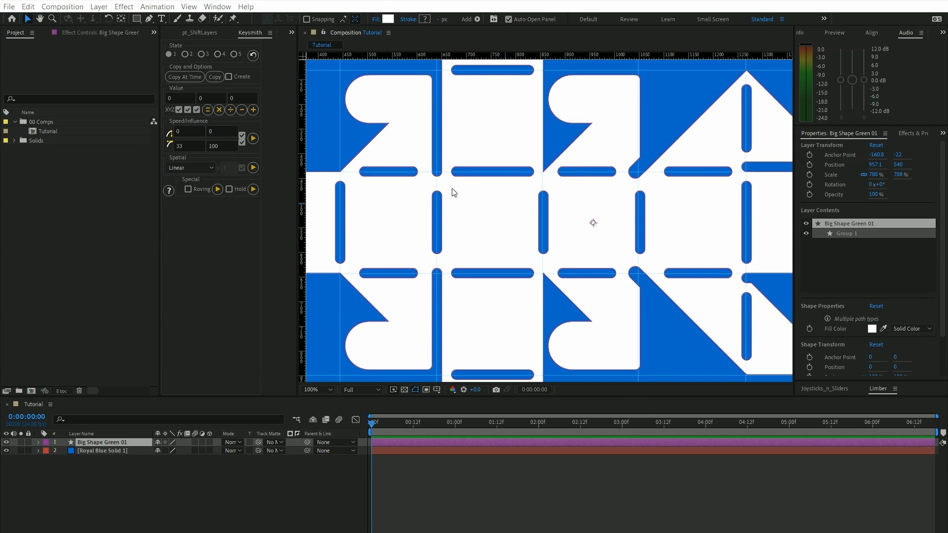
mouse_move(459, 216)
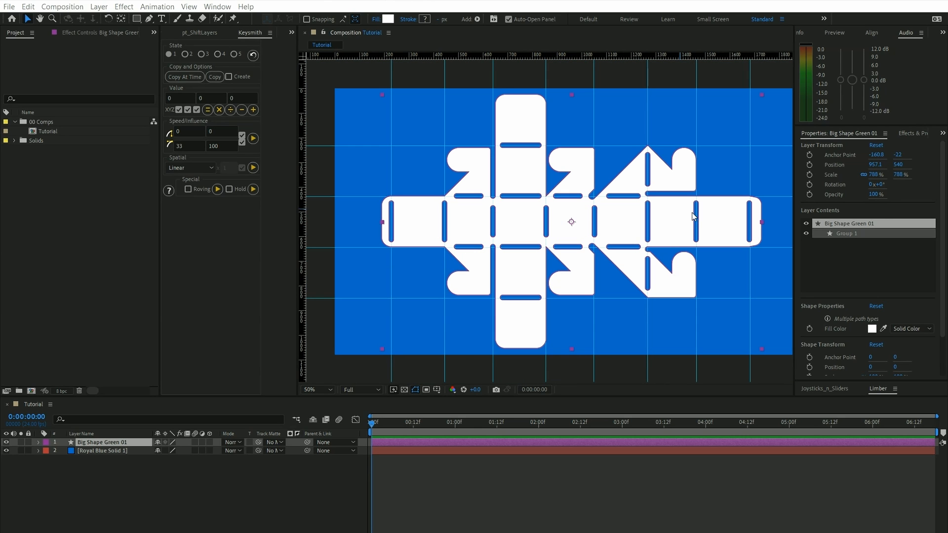
mouse_move(544, 230)
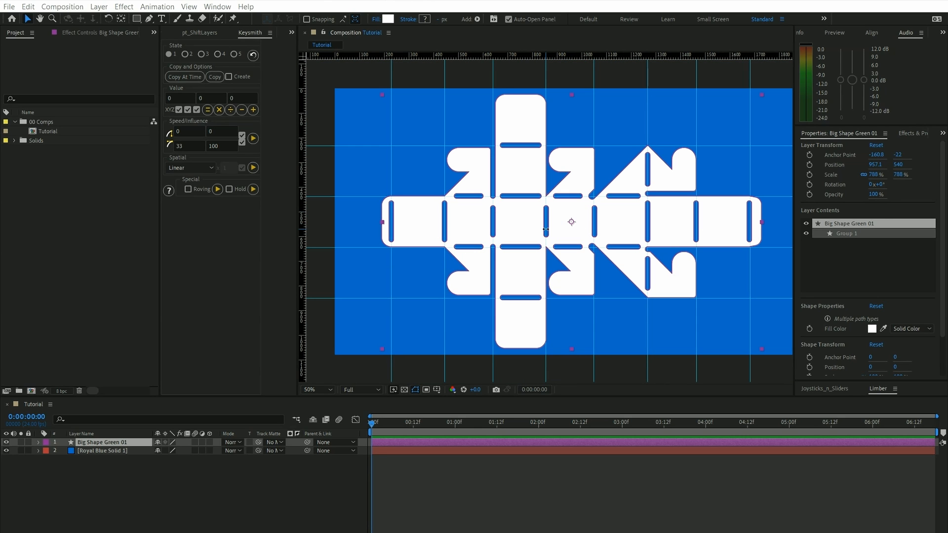
mouse_move(529, 235)
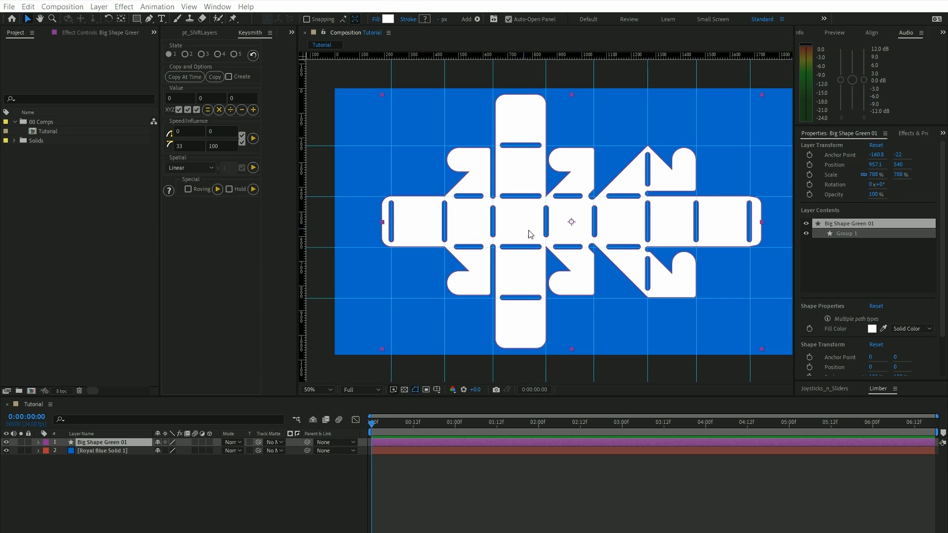
left_click(313, 388)
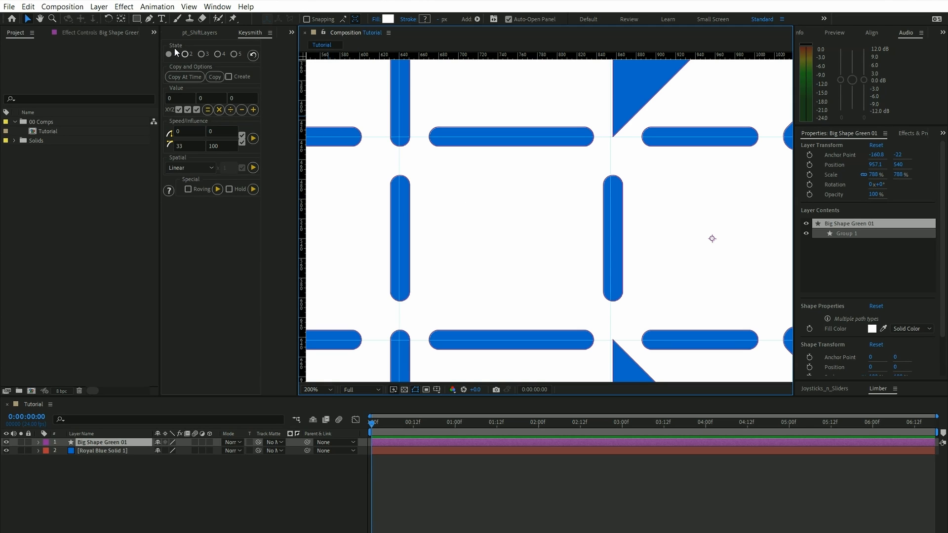
Step: Switch to the Rectangle tool to mask Big Shape Green 01 before duplicating it
left_click(137, 18)
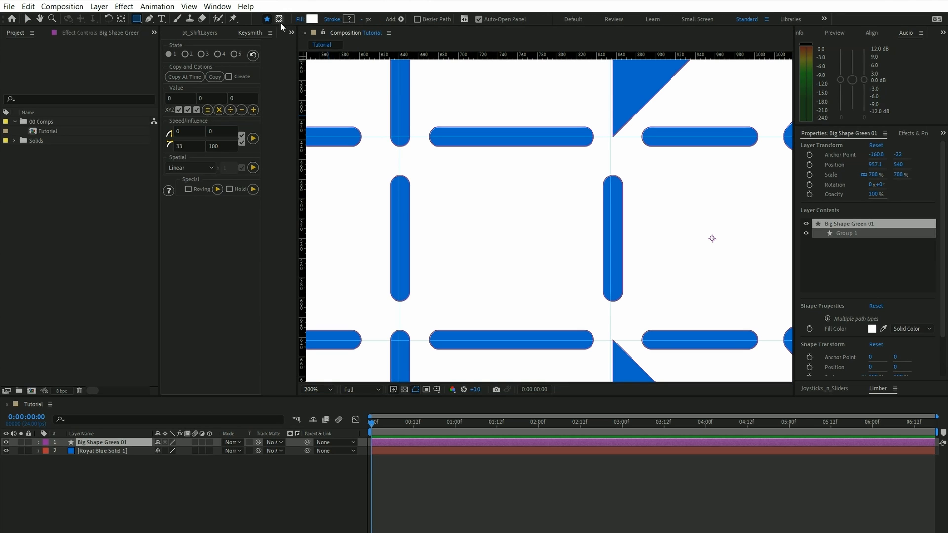
left_click(278, 19)
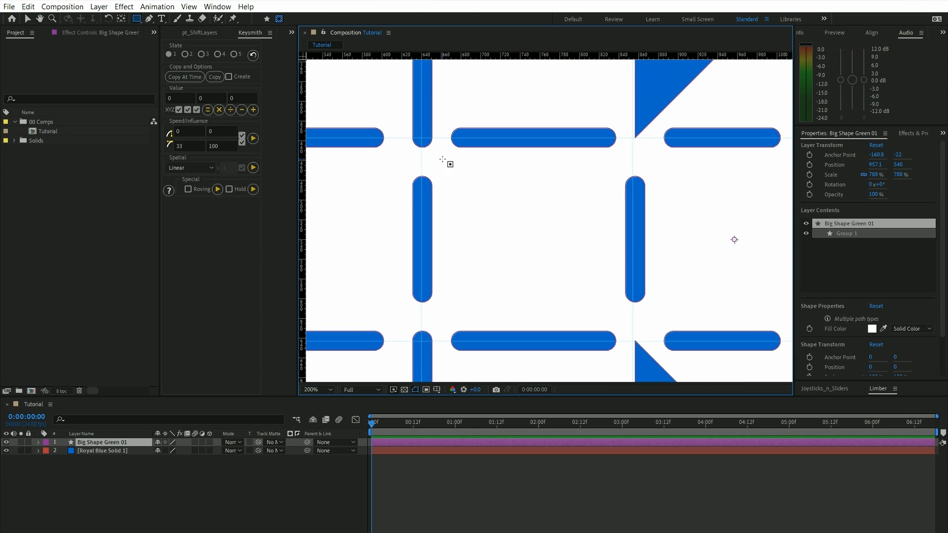
mouse_move(424, 140)
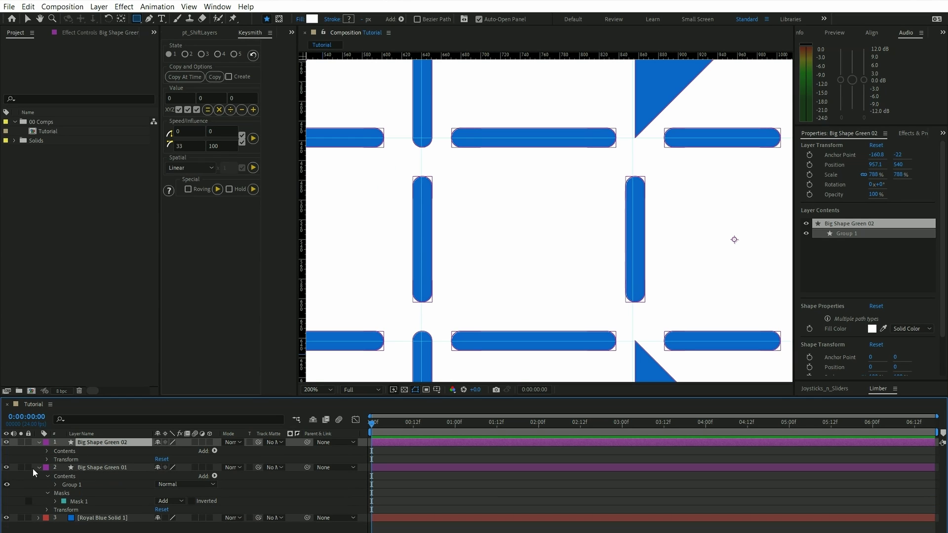
Step: Mask Big Shape Green 02 to two stacked panels with its anchor on the fold slot
left_click(313, 389)
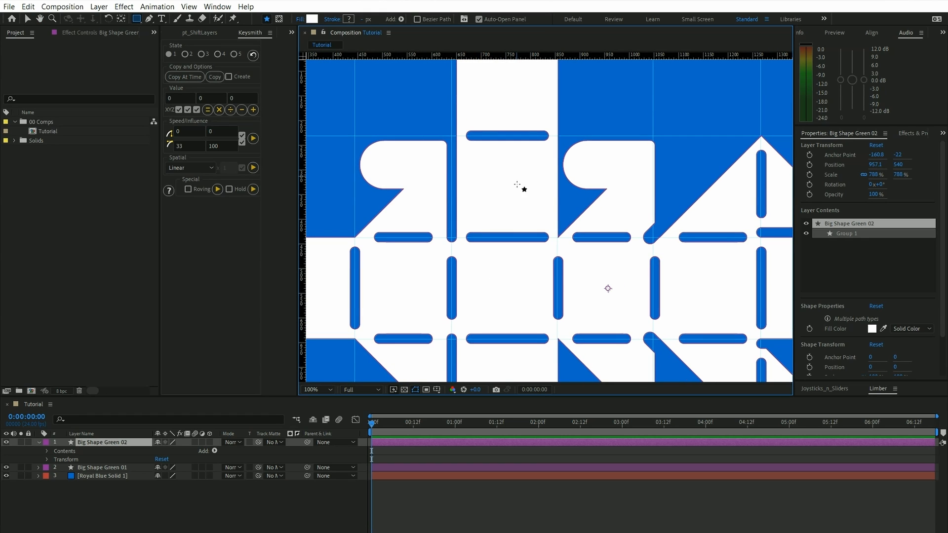
mouse_move(512, 217)
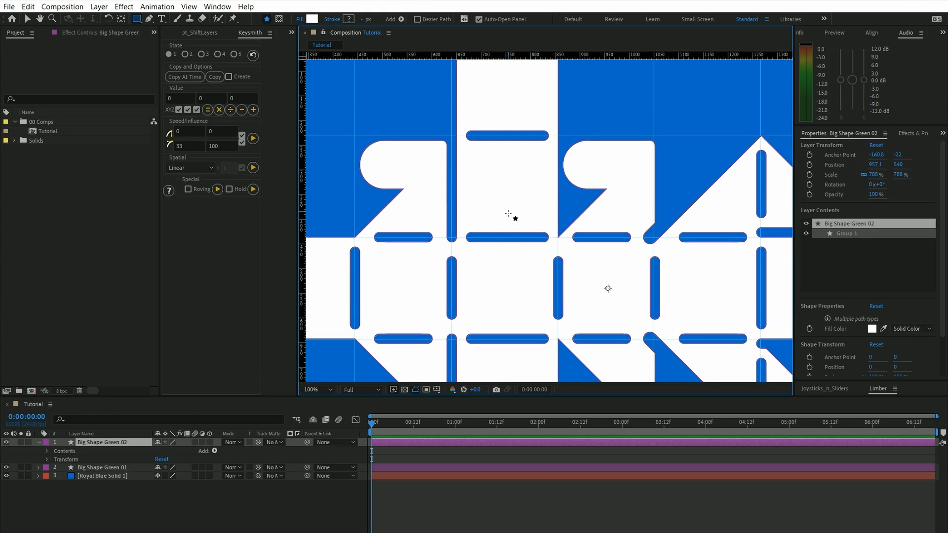
mouse_move(473, 262)
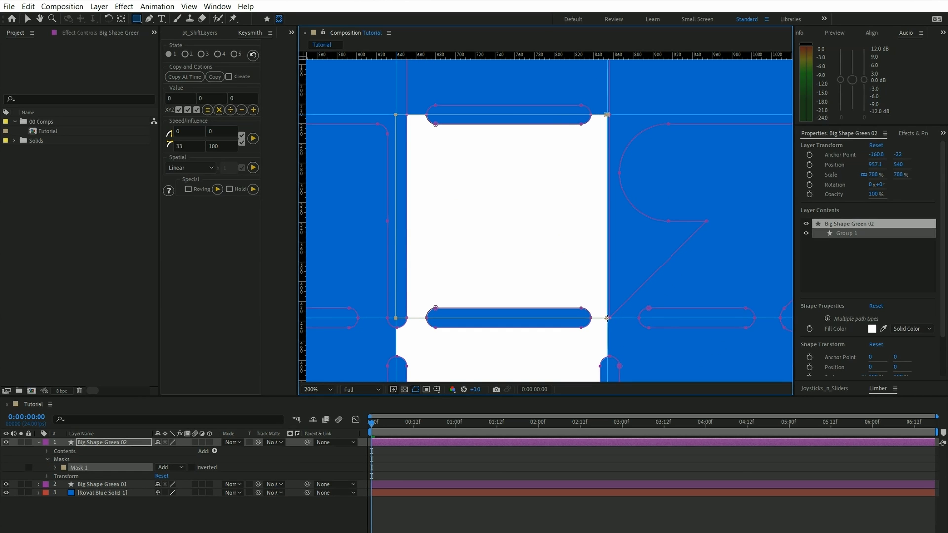
left_click(314, 389)
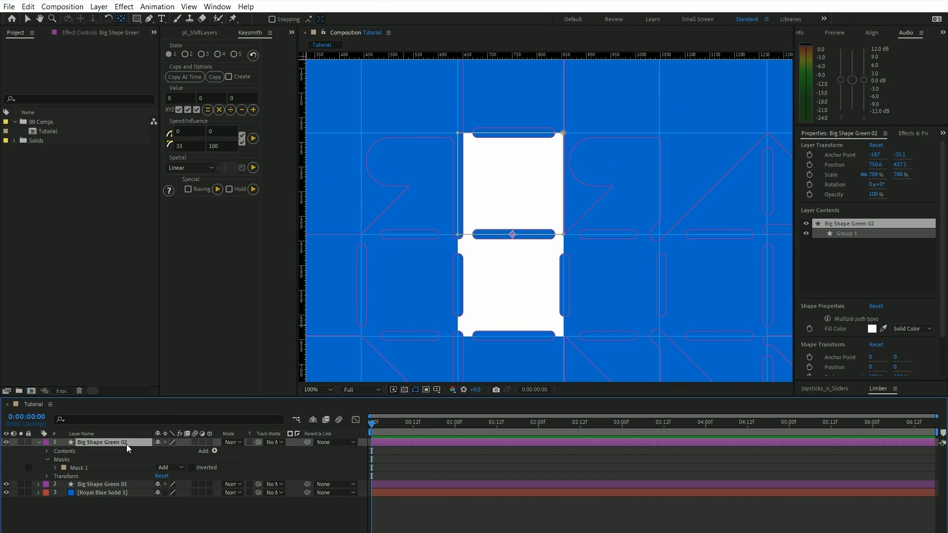
mouse_move(212, 447)
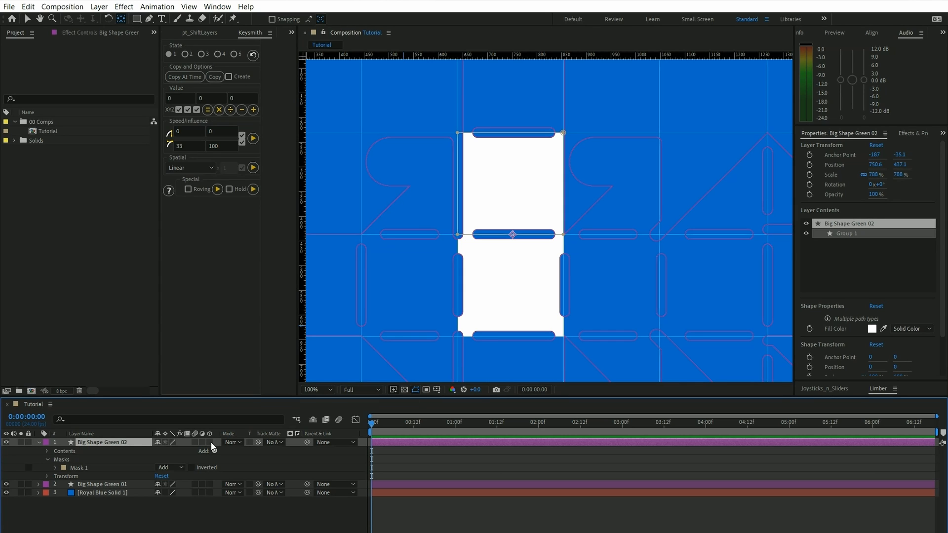
Step: Make Big Shape Green 02 3D and keyframe X Rotation from -90° at 0:00 to 0° at 0:10
left_click(210, 442)
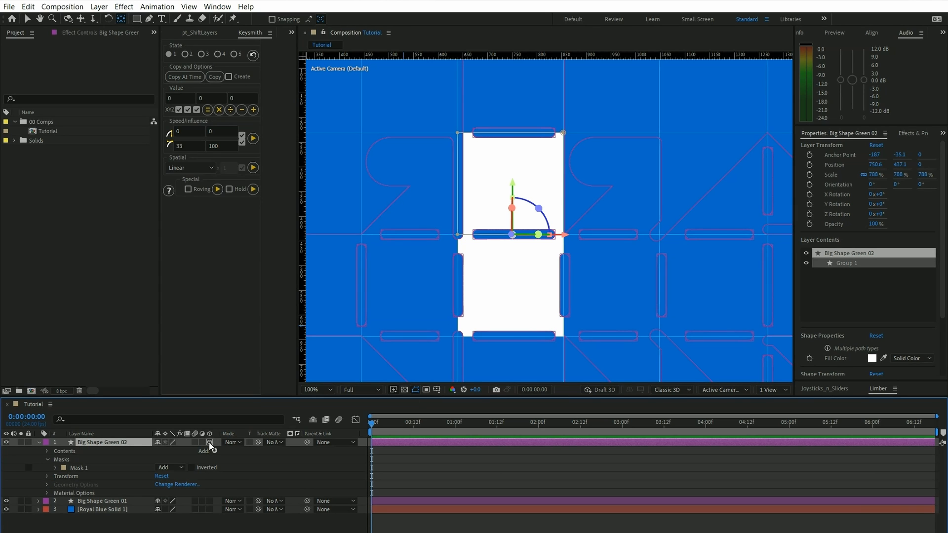
mouse_move(126, 448)
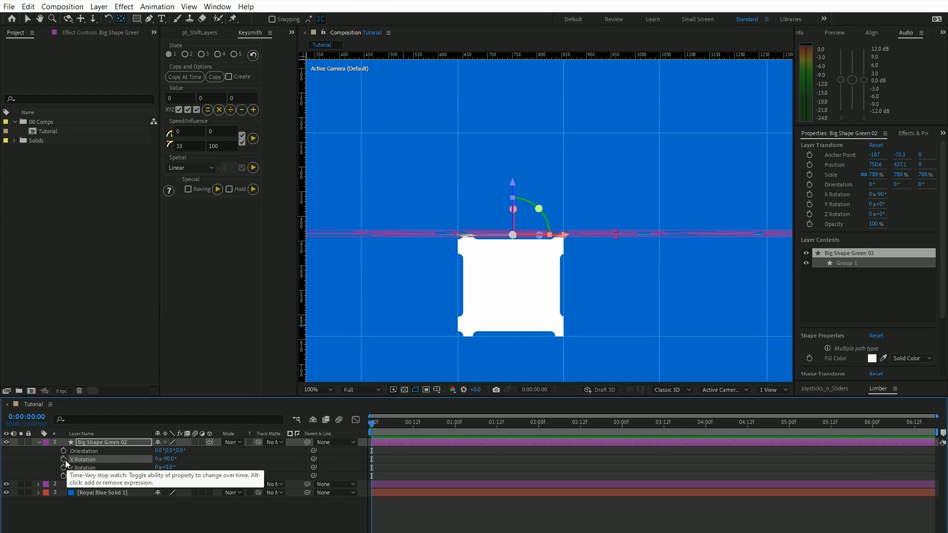
left_click(63, 459)
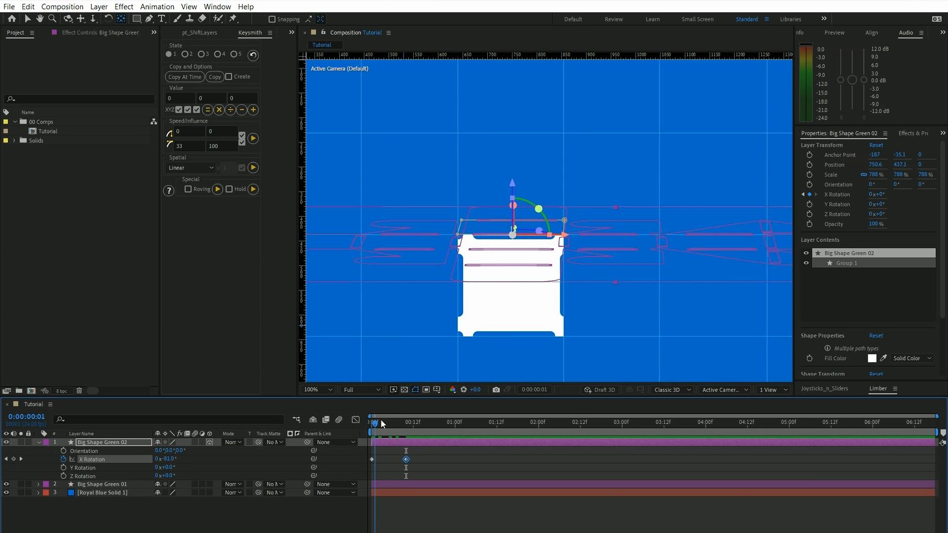
left_click(370, 422)
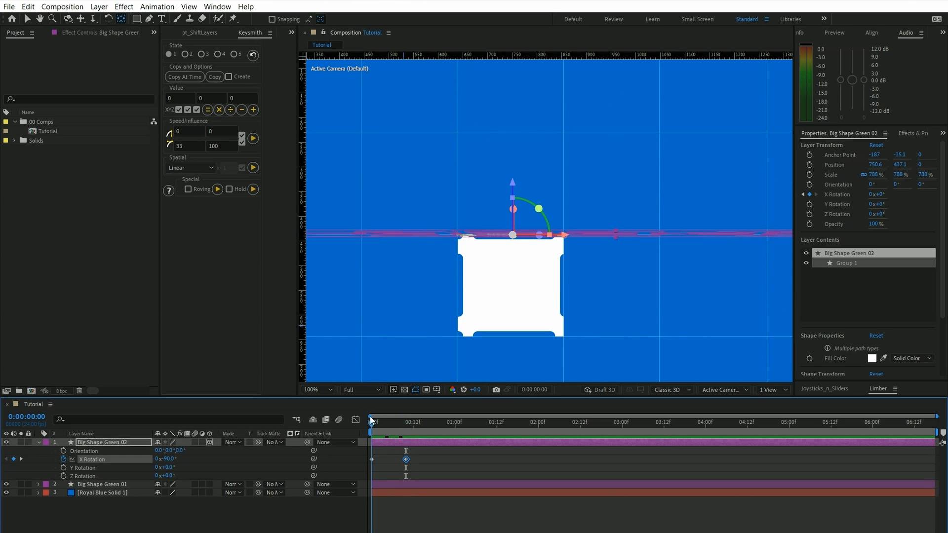
left_click(401, 421)
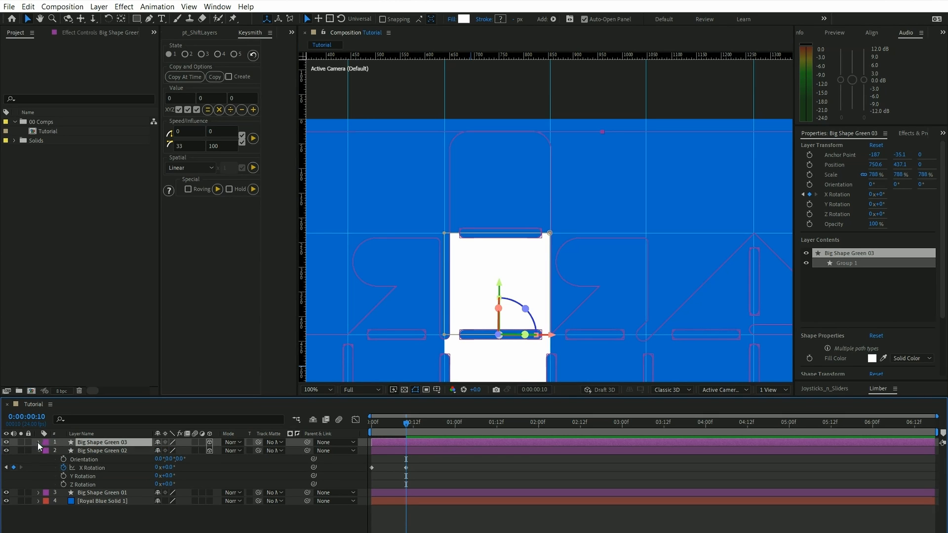
Step: Cut Mask 1 on Big Shape Green 03 around the upper panel and anchor its pivot on the fold line
left_click(39, 442)
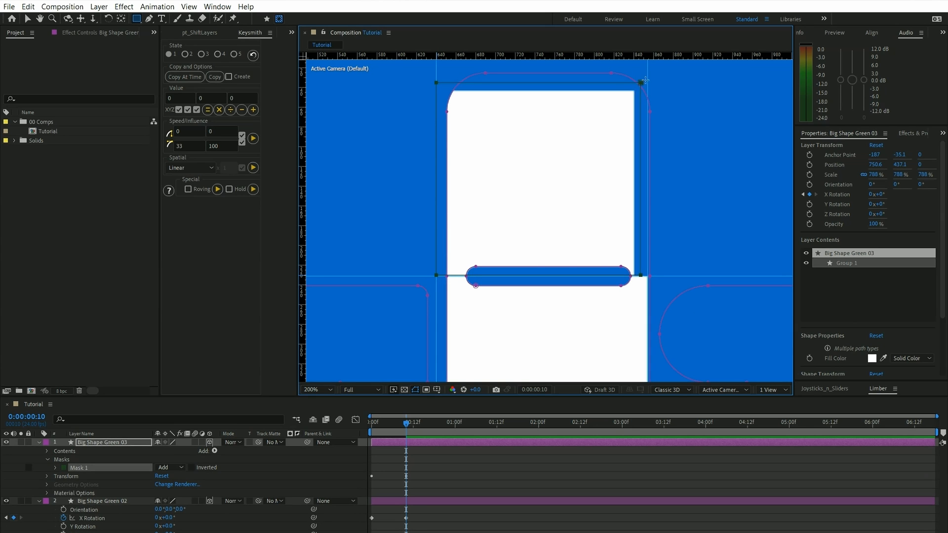
left_click(326, 389)
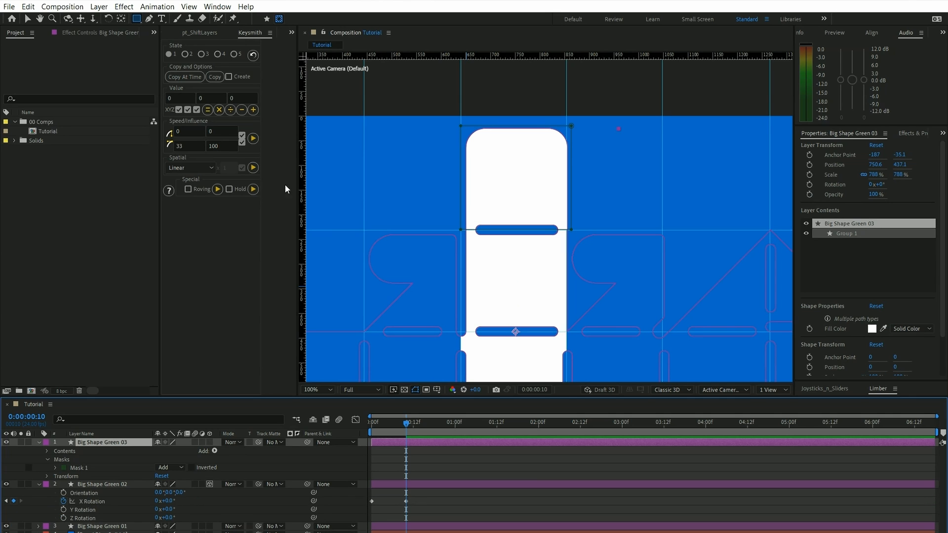
mouse_move(119, 22)
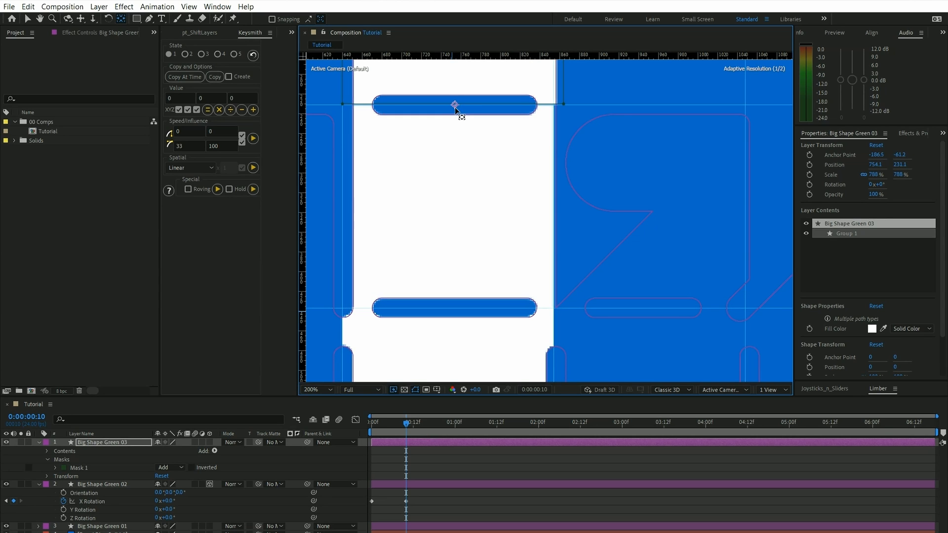
left_click(312, 389)
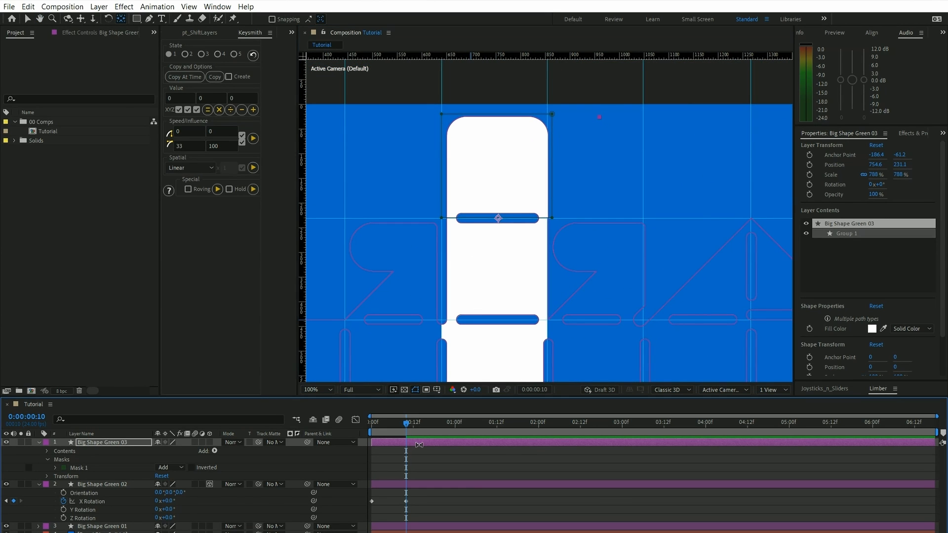
left_click(39, 442)
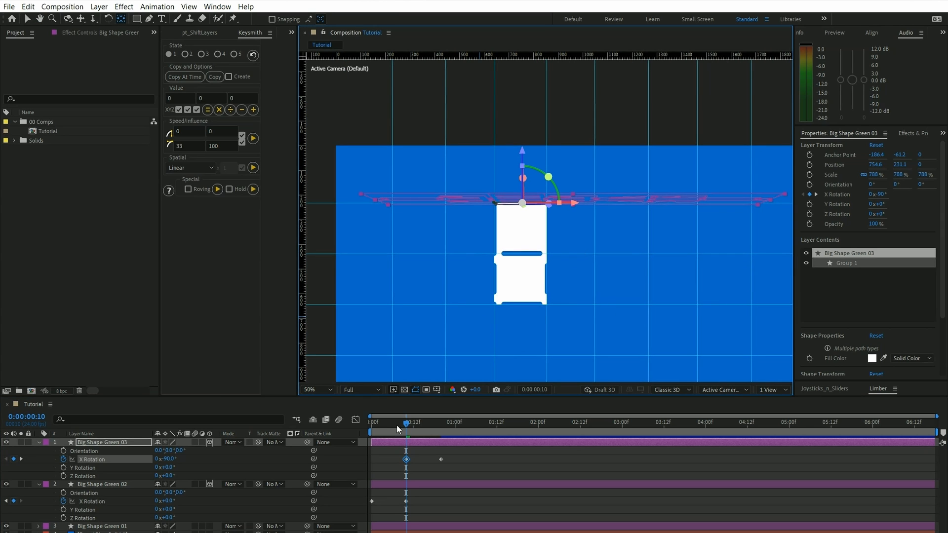
Step: Scrub the timeline to preview the panels unfolding in sequence, then zoom the viewer to 100%
left_click(407, 422)
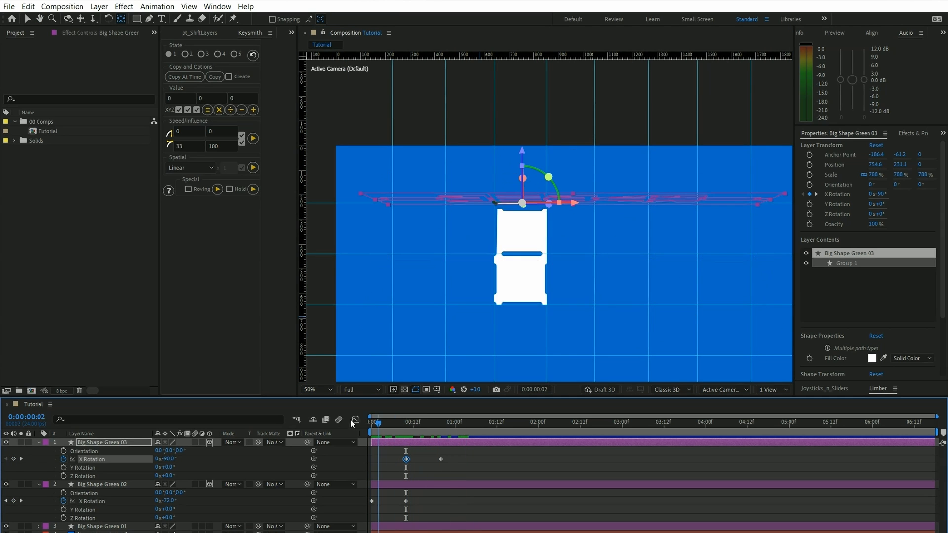
left_click(468, 421)
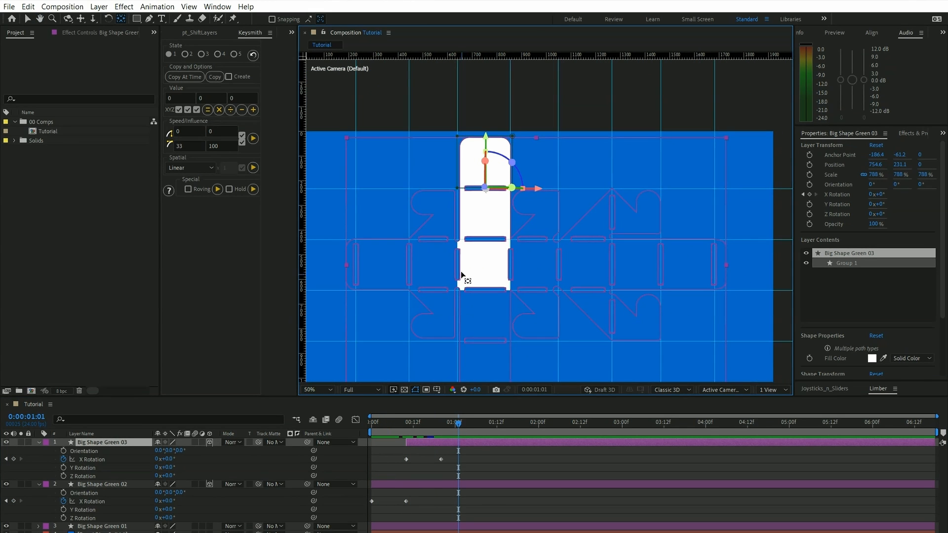
left_click(313, 389)
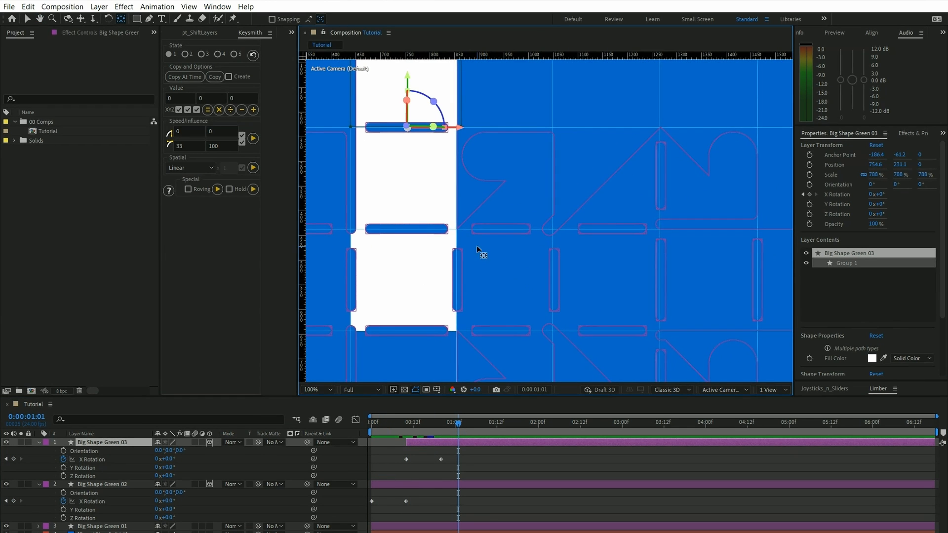
mouse_move(541, 238)
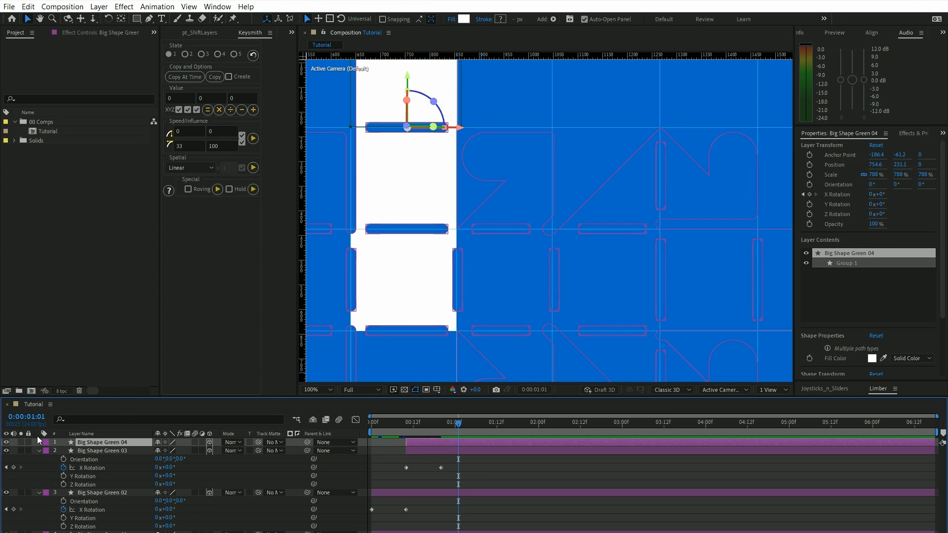
Step: Mask Big Shape Green 04 to the right-hand panel and set its anchor on the shared left edge
left_click(39, 442)
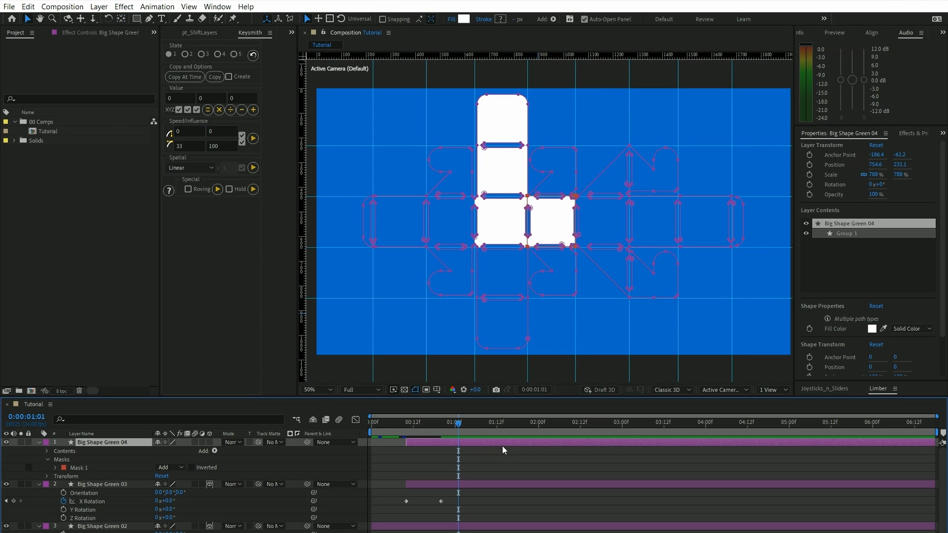
left_click(314, 389)
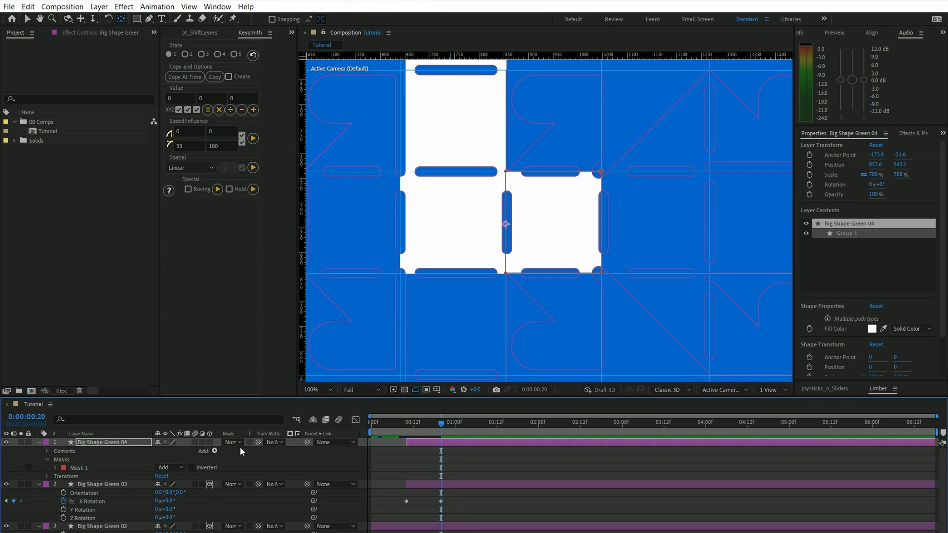
left_click(187, 442)
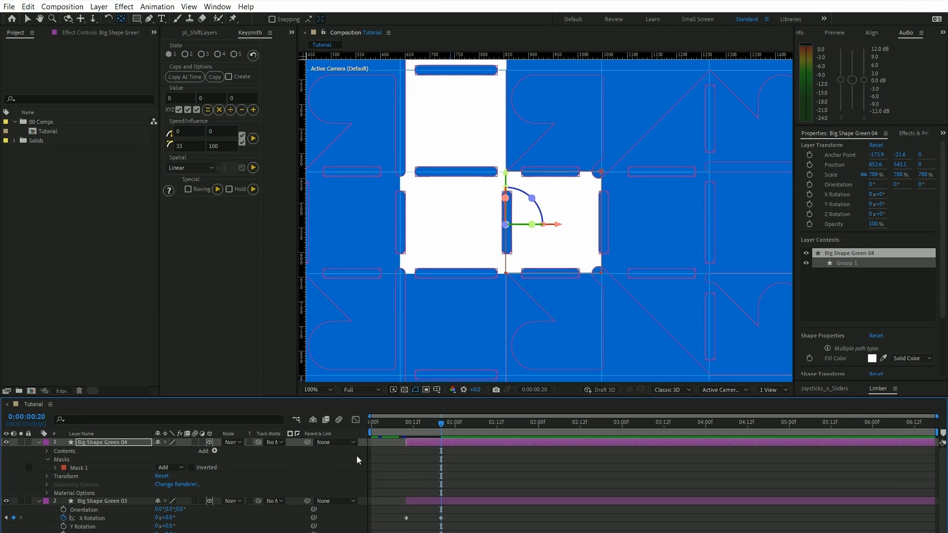
Step: Keyframe Big Shape Green 04's Y Rotation from 89° at 0:20 to flat, then return to the start
left_click(47, 442)
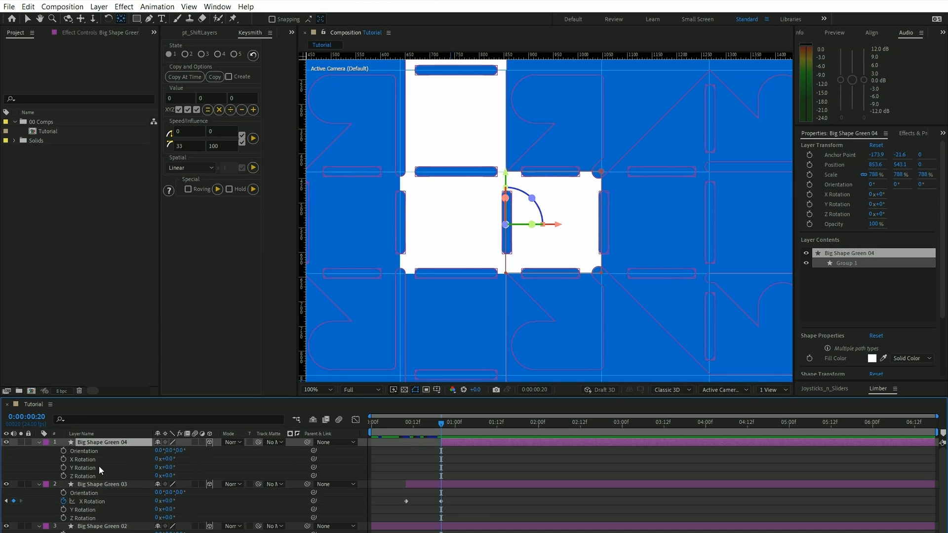
mouse_move(409, 432)
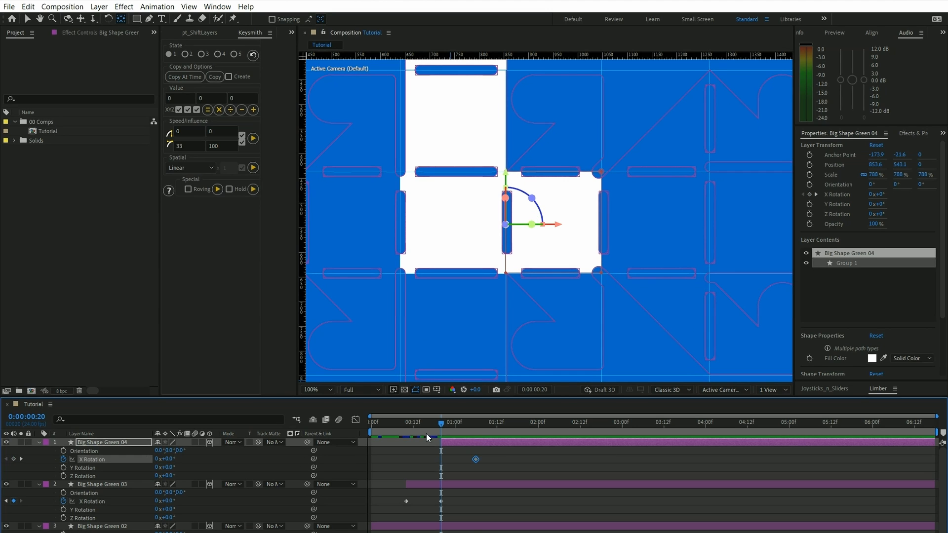
left_click(475, 421)
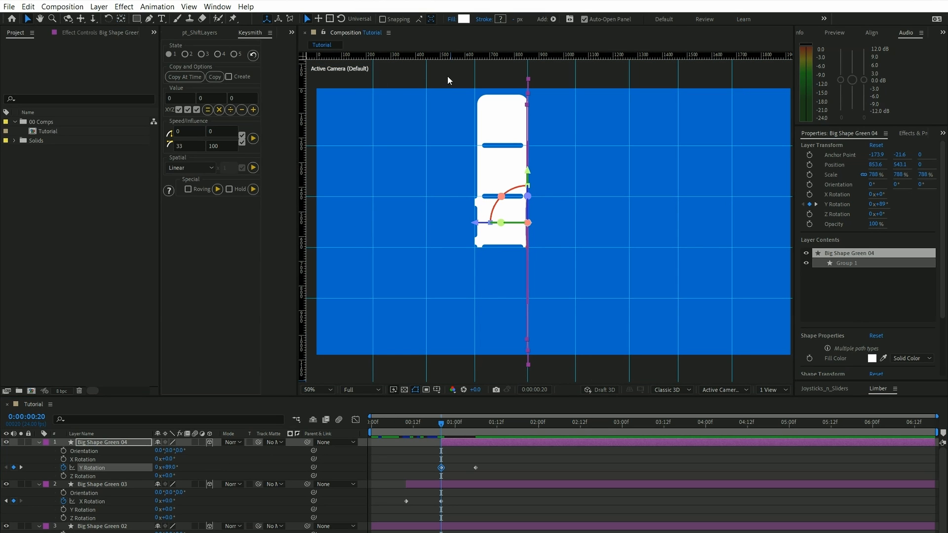
left_click(372, 422)
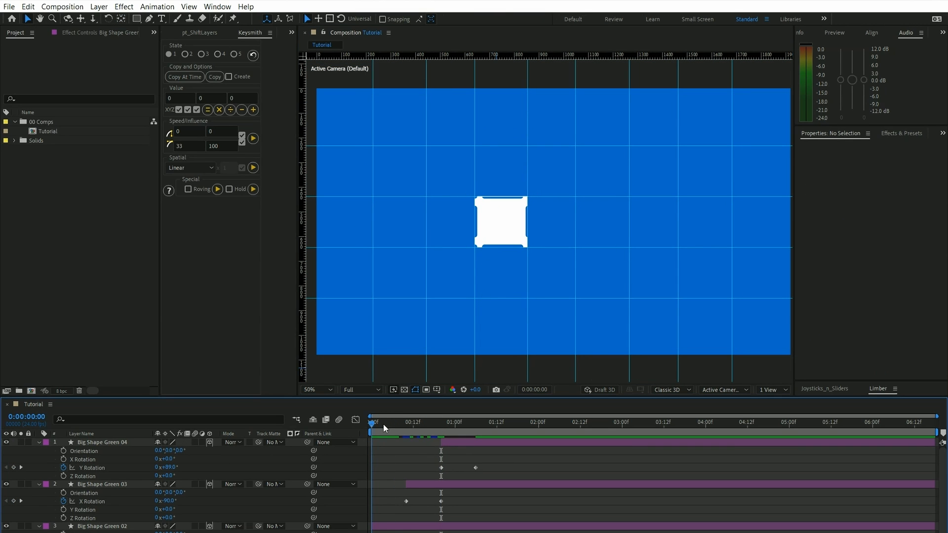